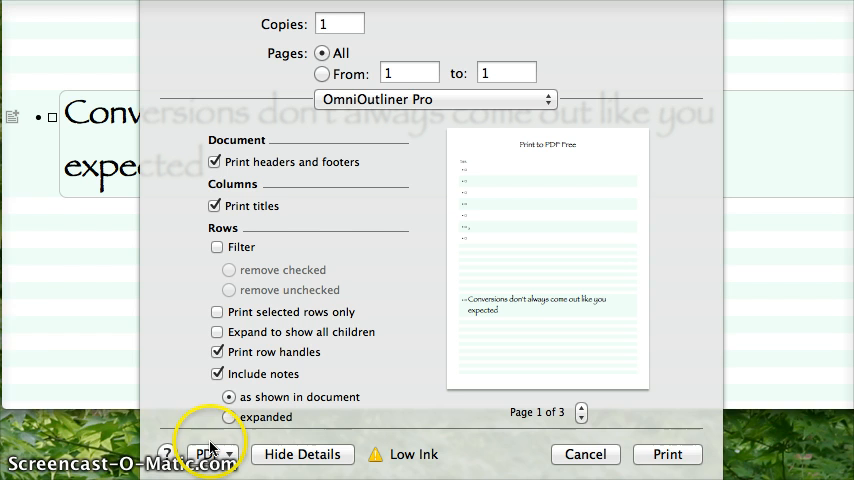
Save the outline as a PDF titled 'print to pdf' on the Desktop via the Print dialog
{"action": "left_click", "coordinate": [210, 454]}
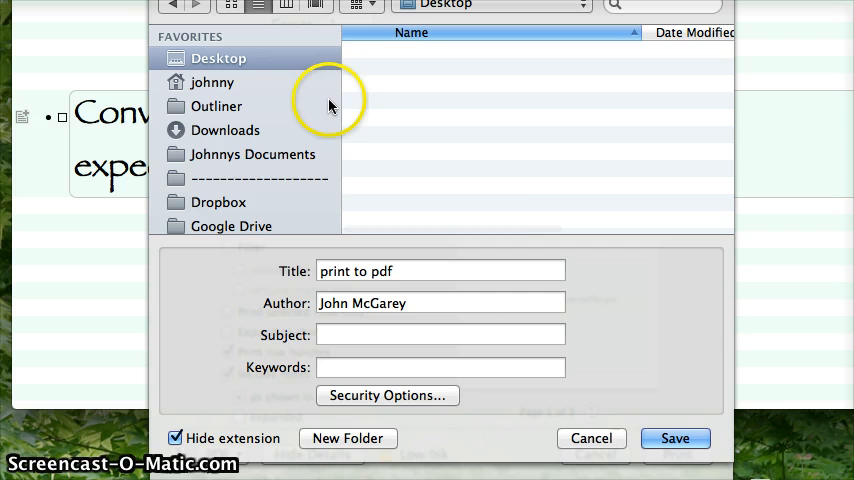
{"action": "left_click", "coordinate": [676, 438]}
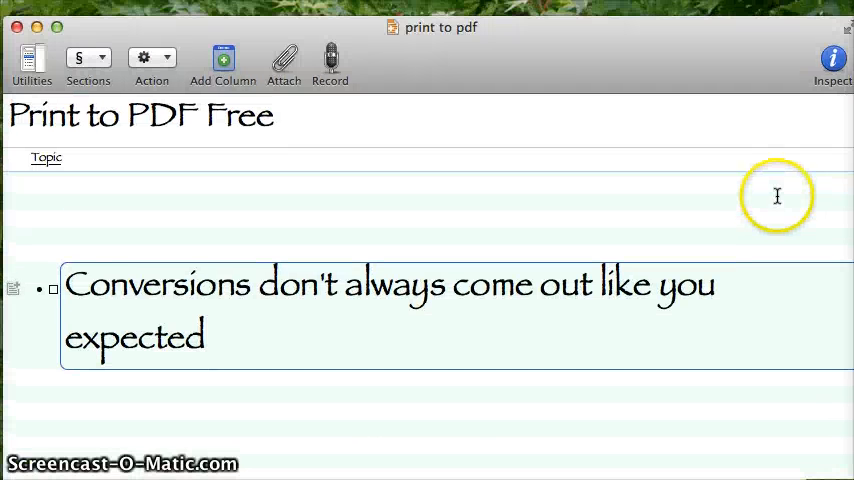
{"action": "mouse_move", "coordinate": [340, 168]}
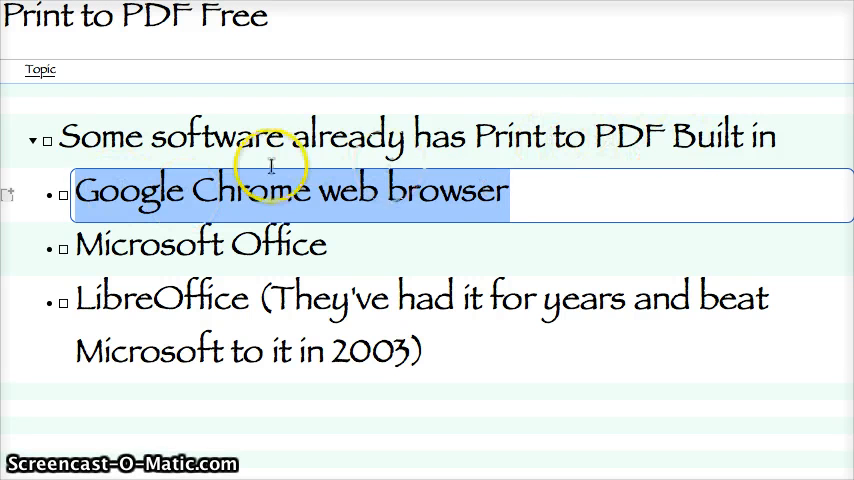
{"action": "mouse_move", "coordinate": [532, 236]}
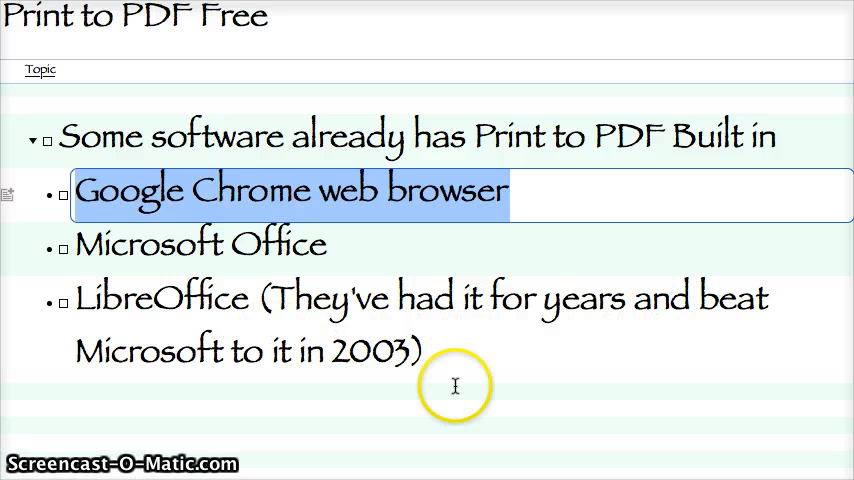
{"action": "scroll", "scroll_direction": "down", "scroll_amount": 3}
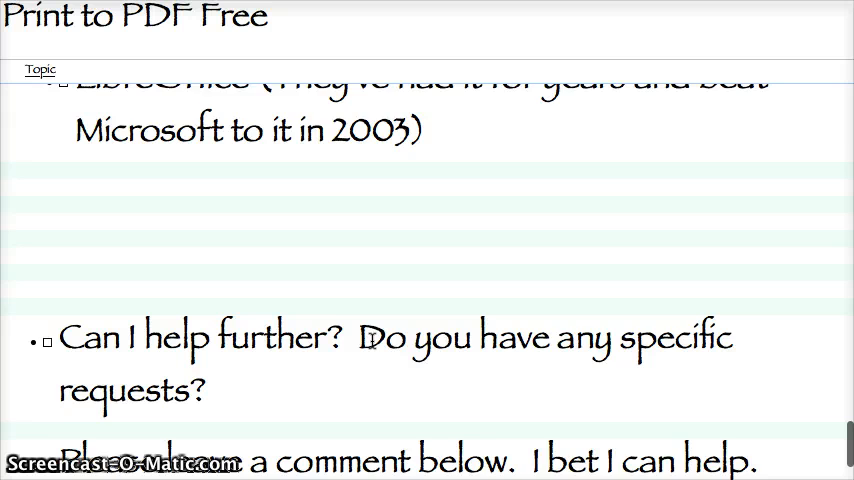